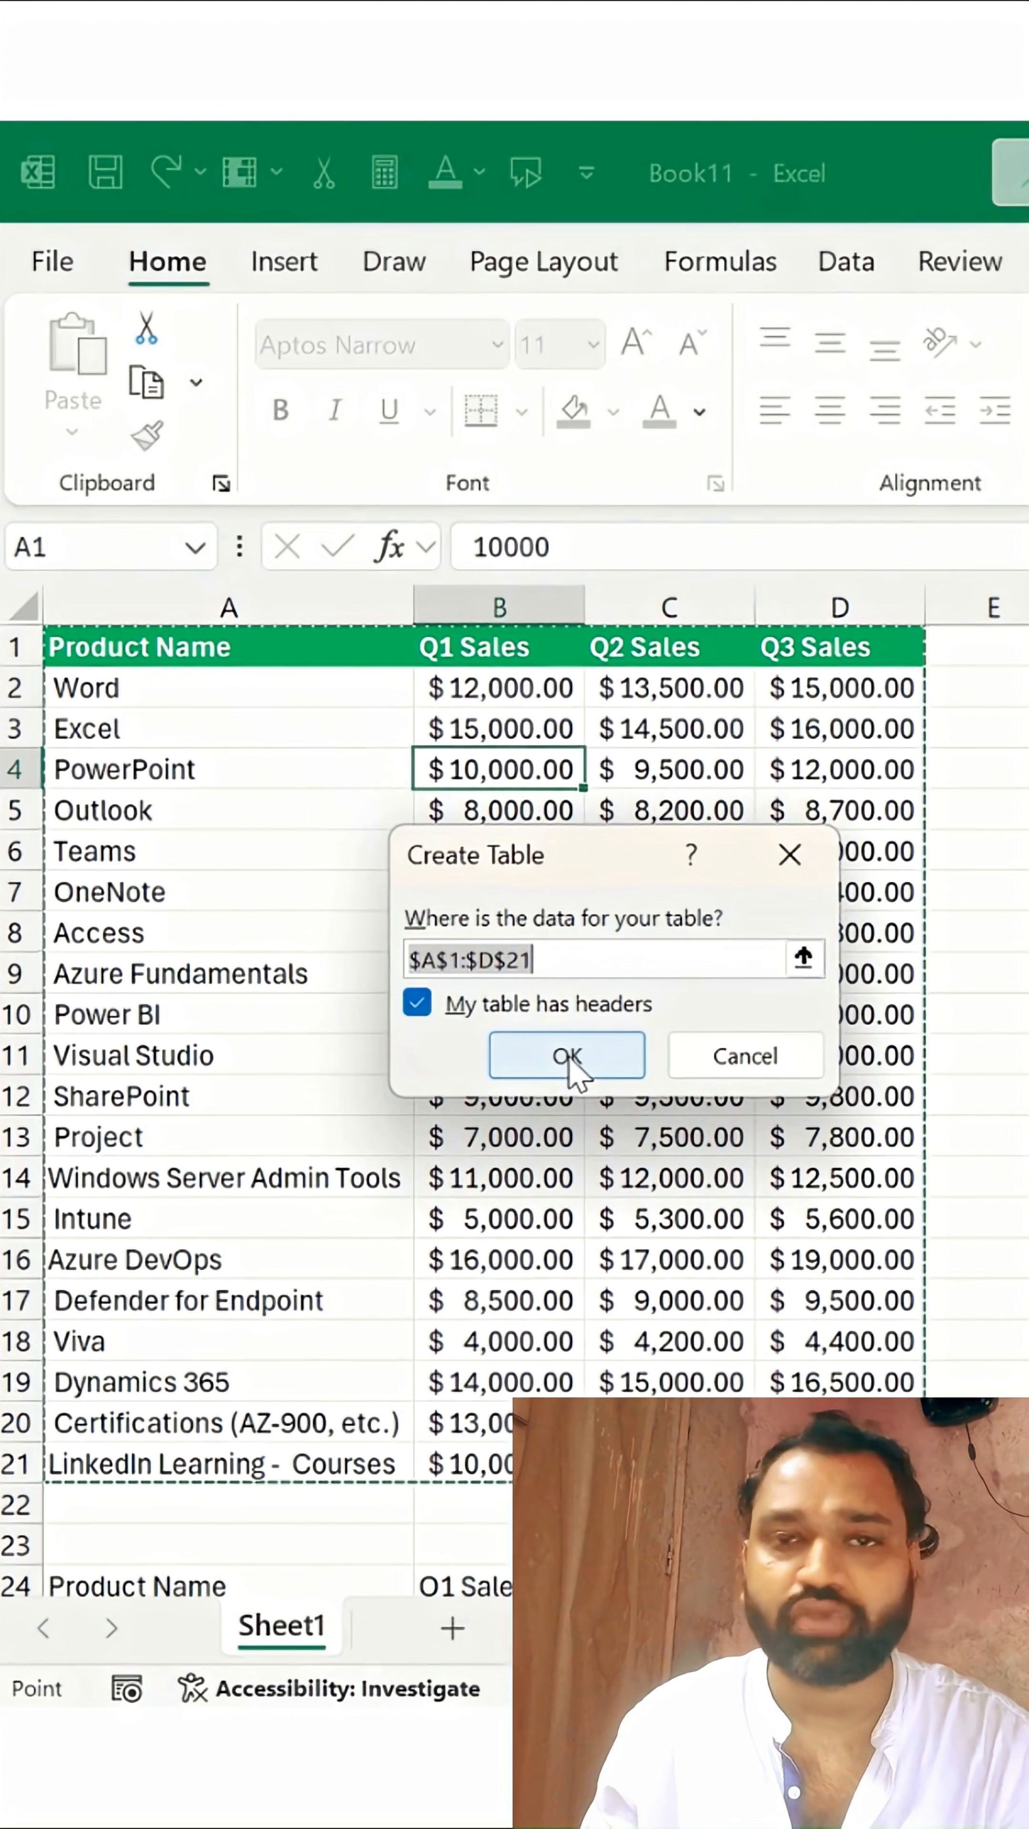
Convert the product sales range $A$1:$D$21 into a table with headers
{"action": "left_click", "coordinate": [566, 1057]}
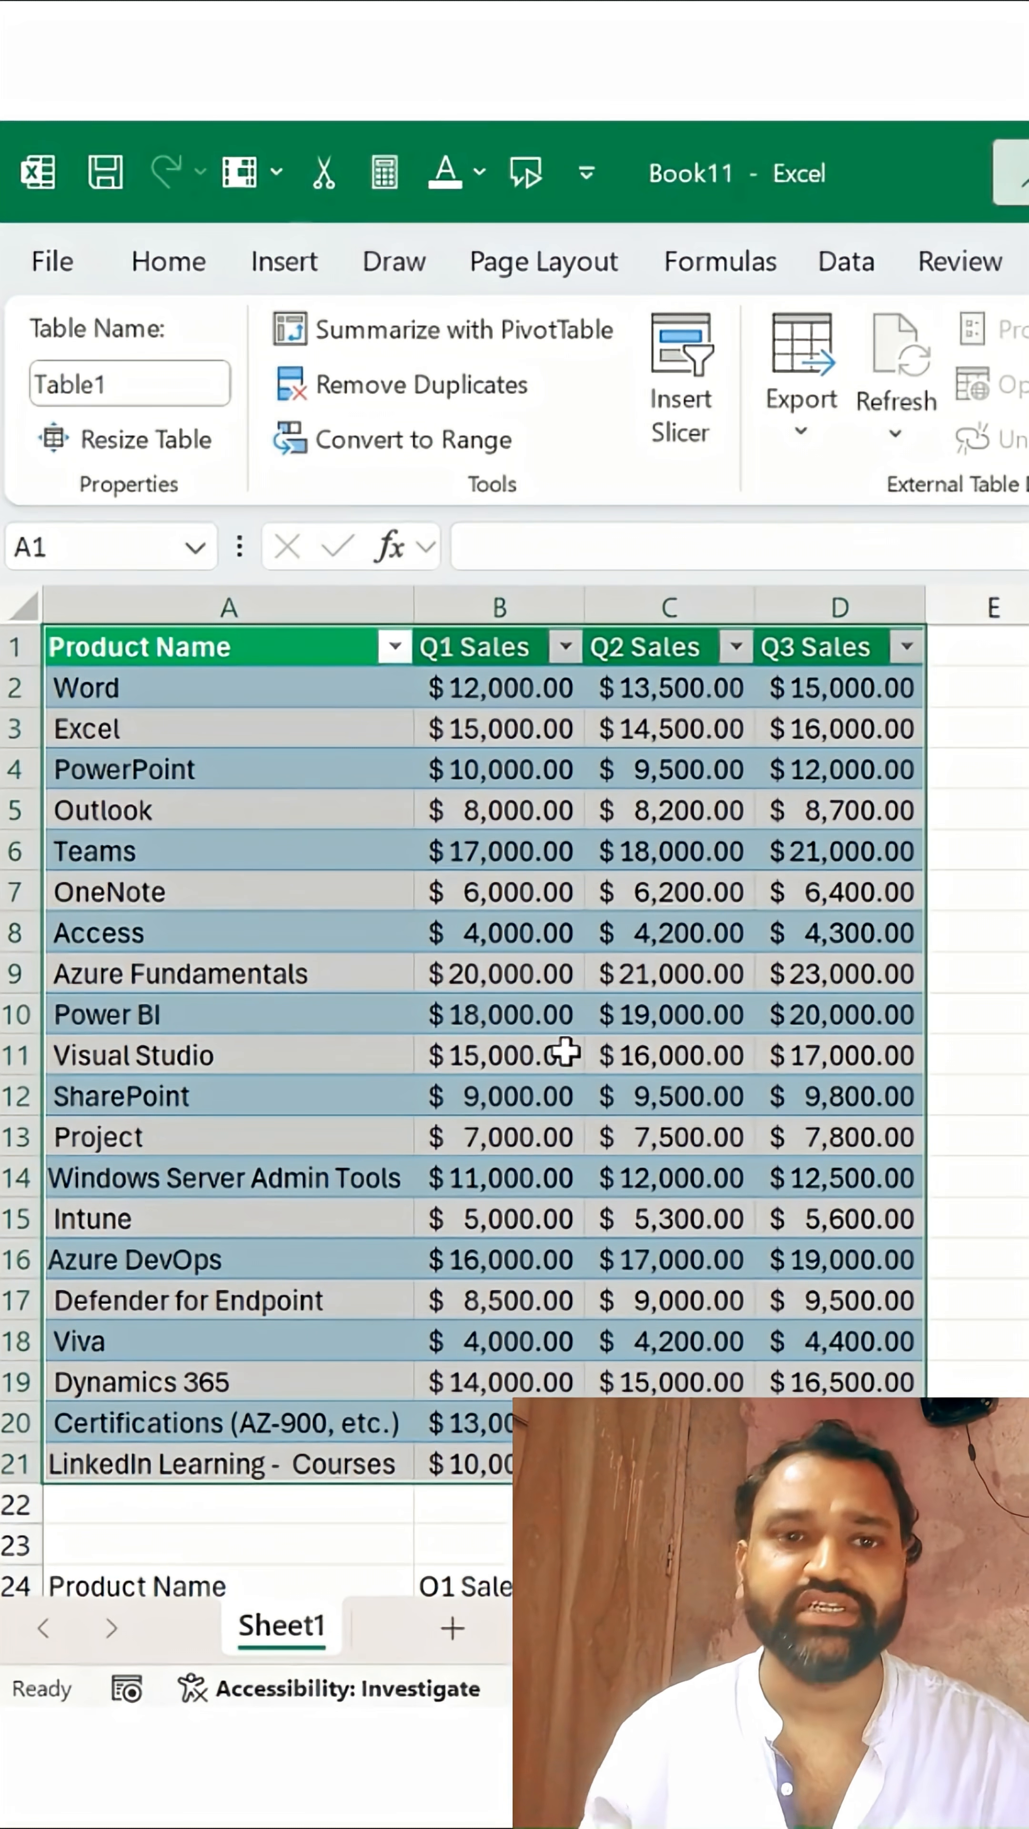
{"action": "left_click", "coordinate": [497, 931]}
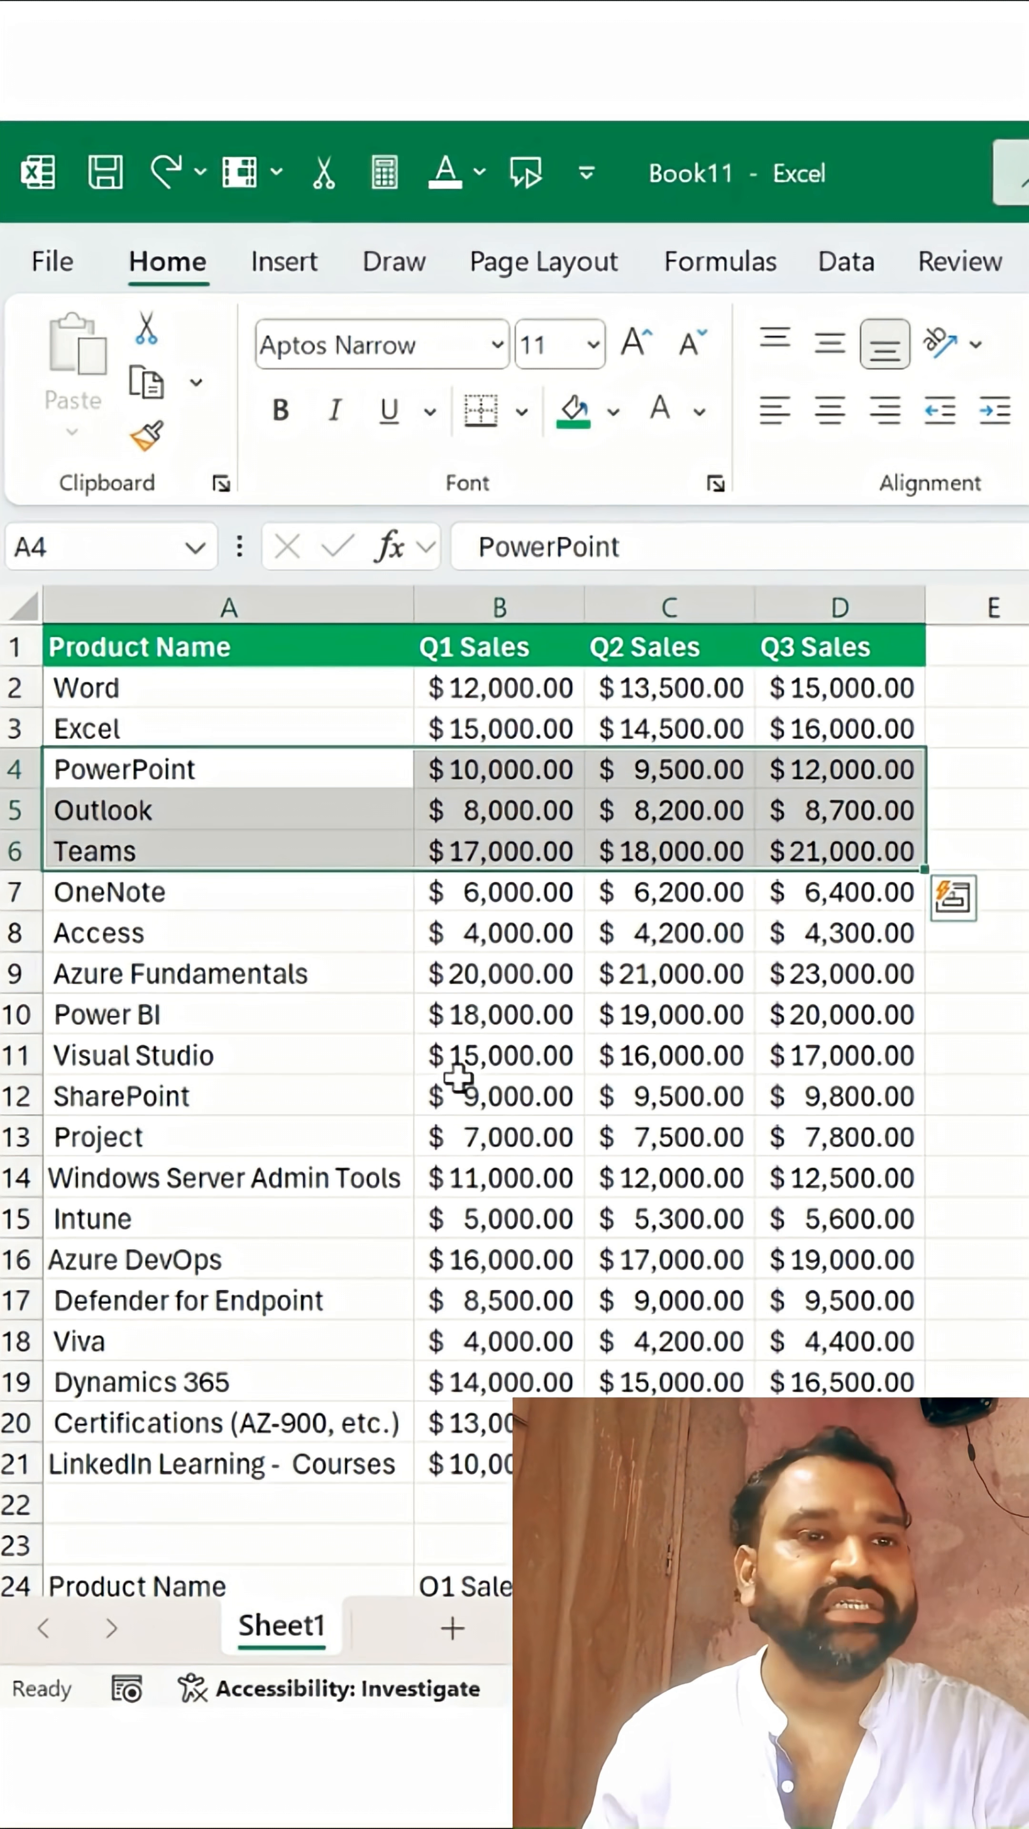
Select the Outlook row A5:D5 after undoing the table conversion
{"action": "left_click", "coordinate": [103, 809]}
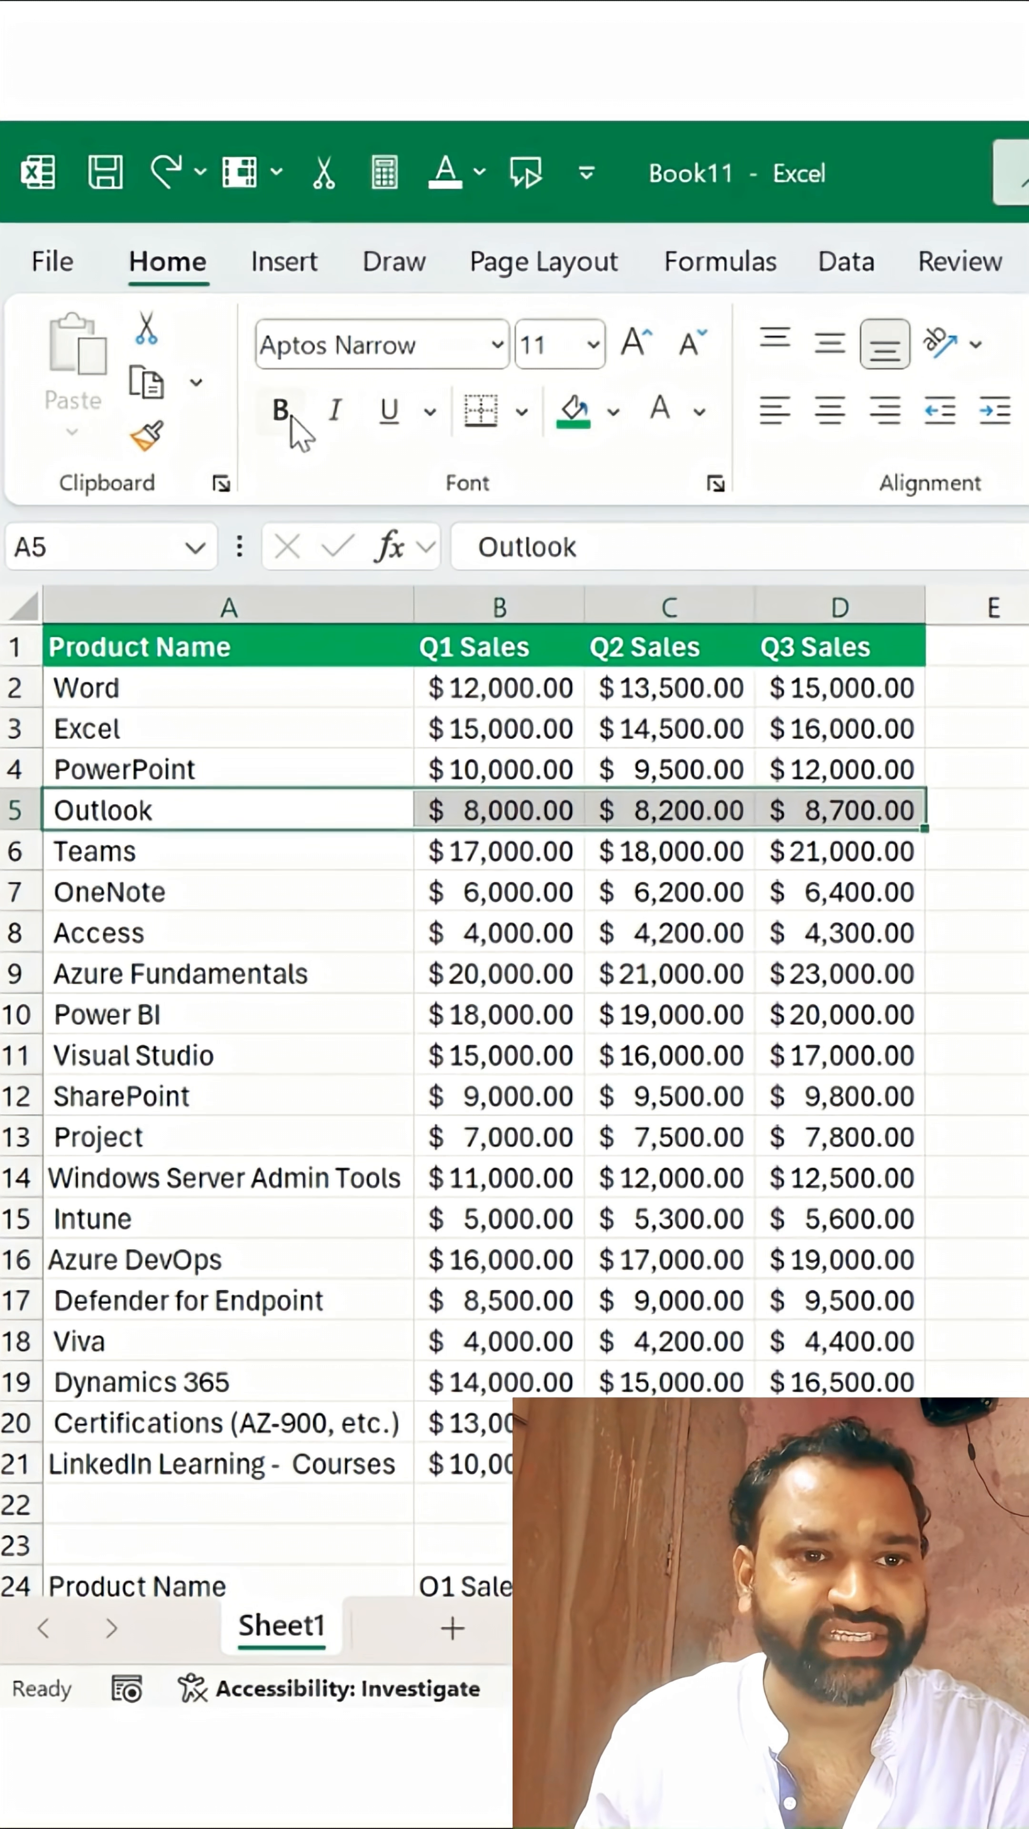
Bold the Outlook row, then repeat bold on the Power BI, Defender for Endpoint and OneNote rows with F4
{"action": "left_click", "coordinate": [280, 411]}
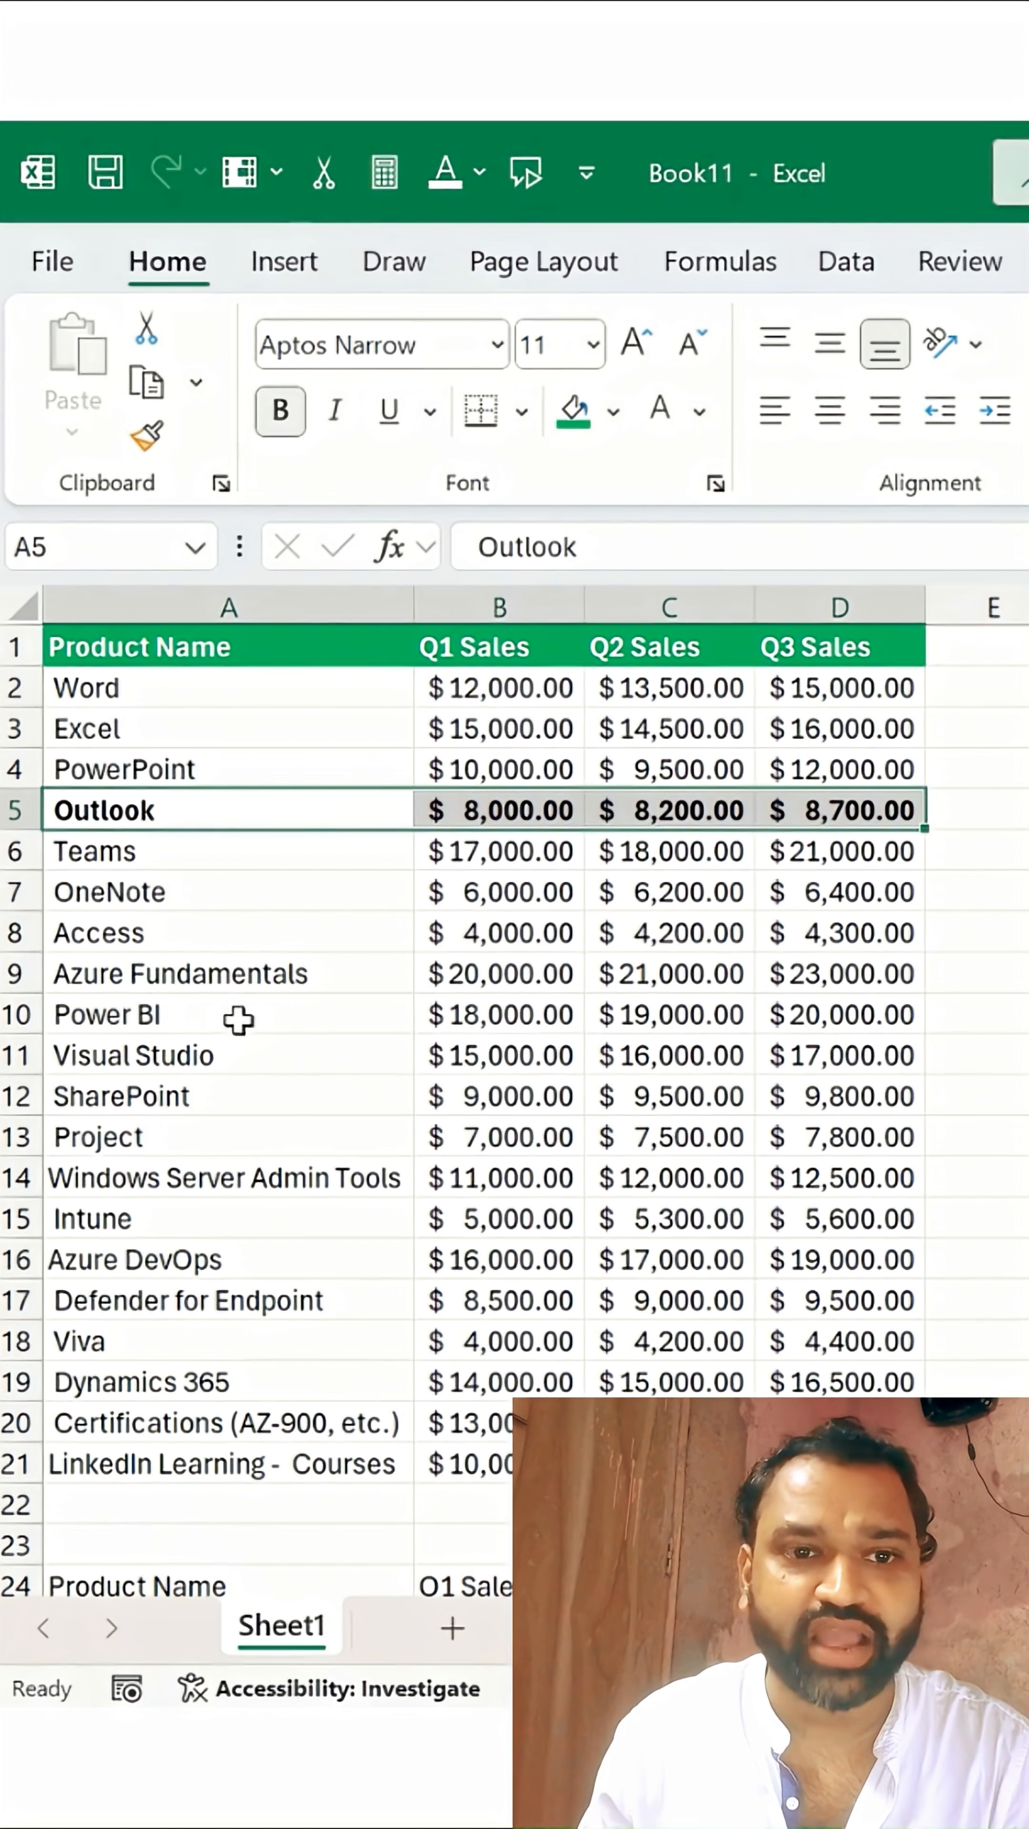
{"action": "left_click", "coordinate": [109, 1014]}
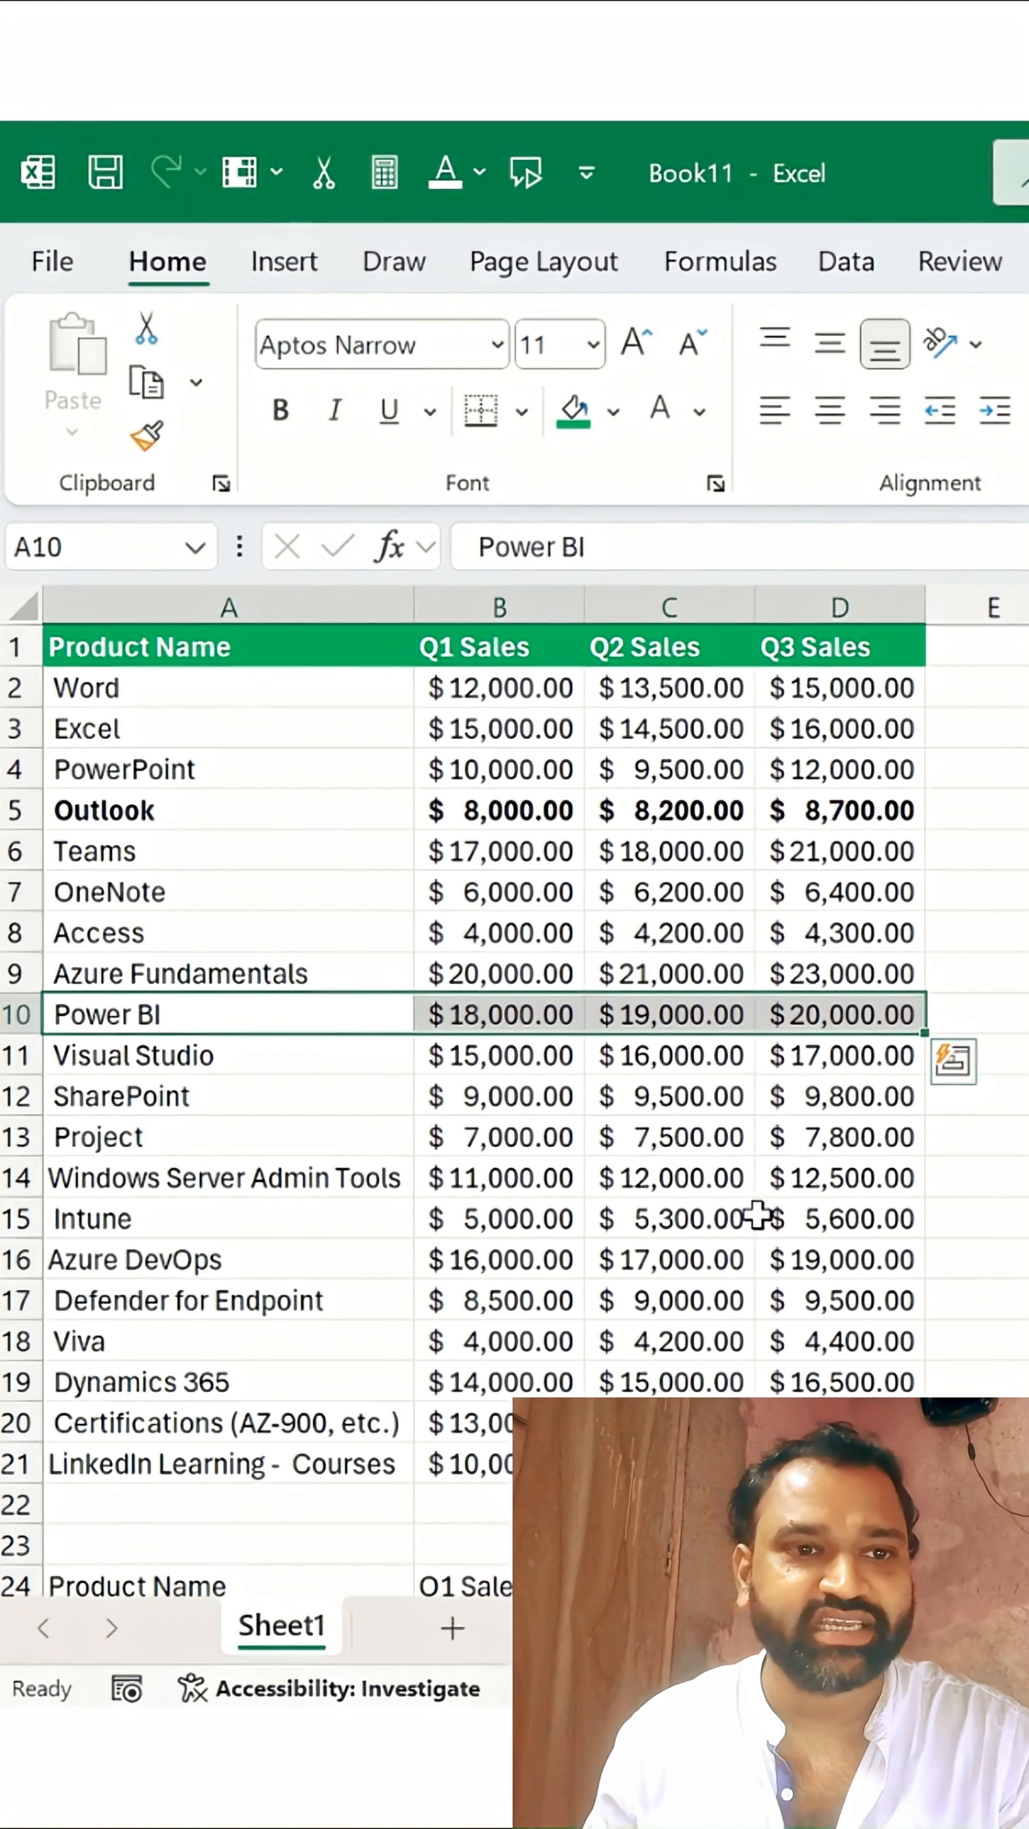
{"action": "left_click", "coordinate": [280, 410]}
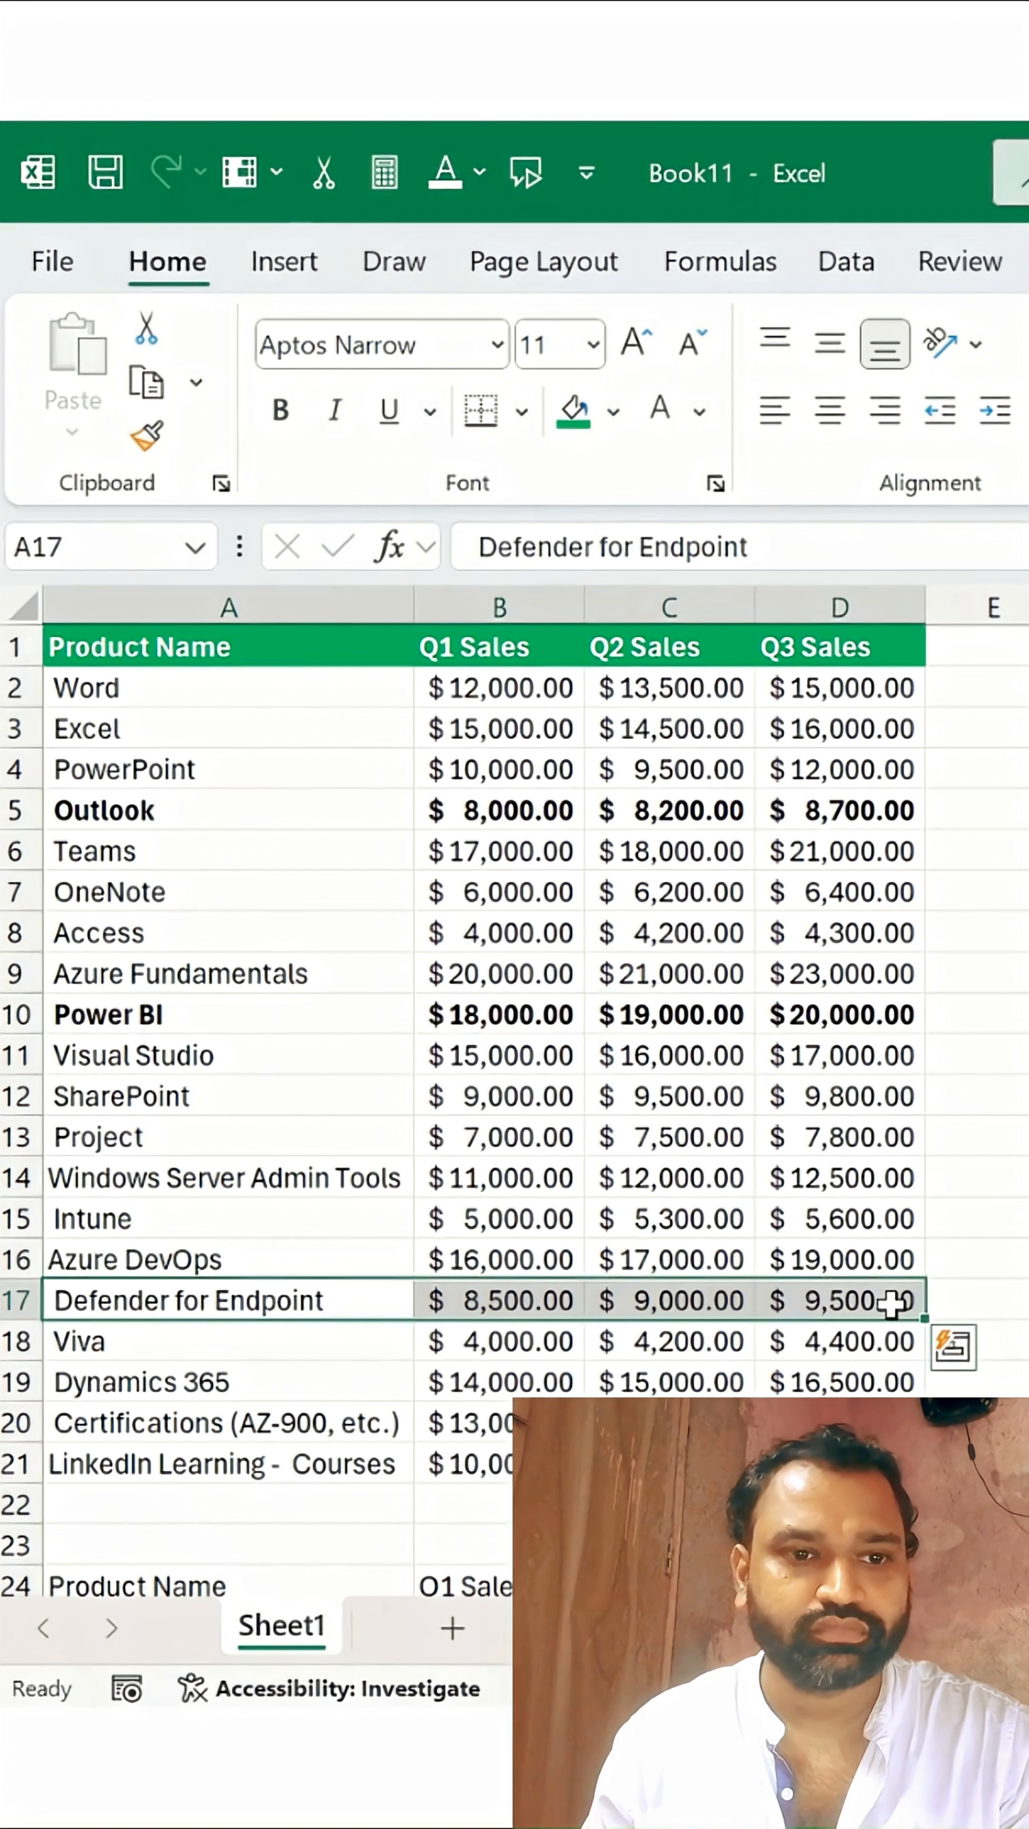
{"action": "left_click", "coordinate": [280, 410]}
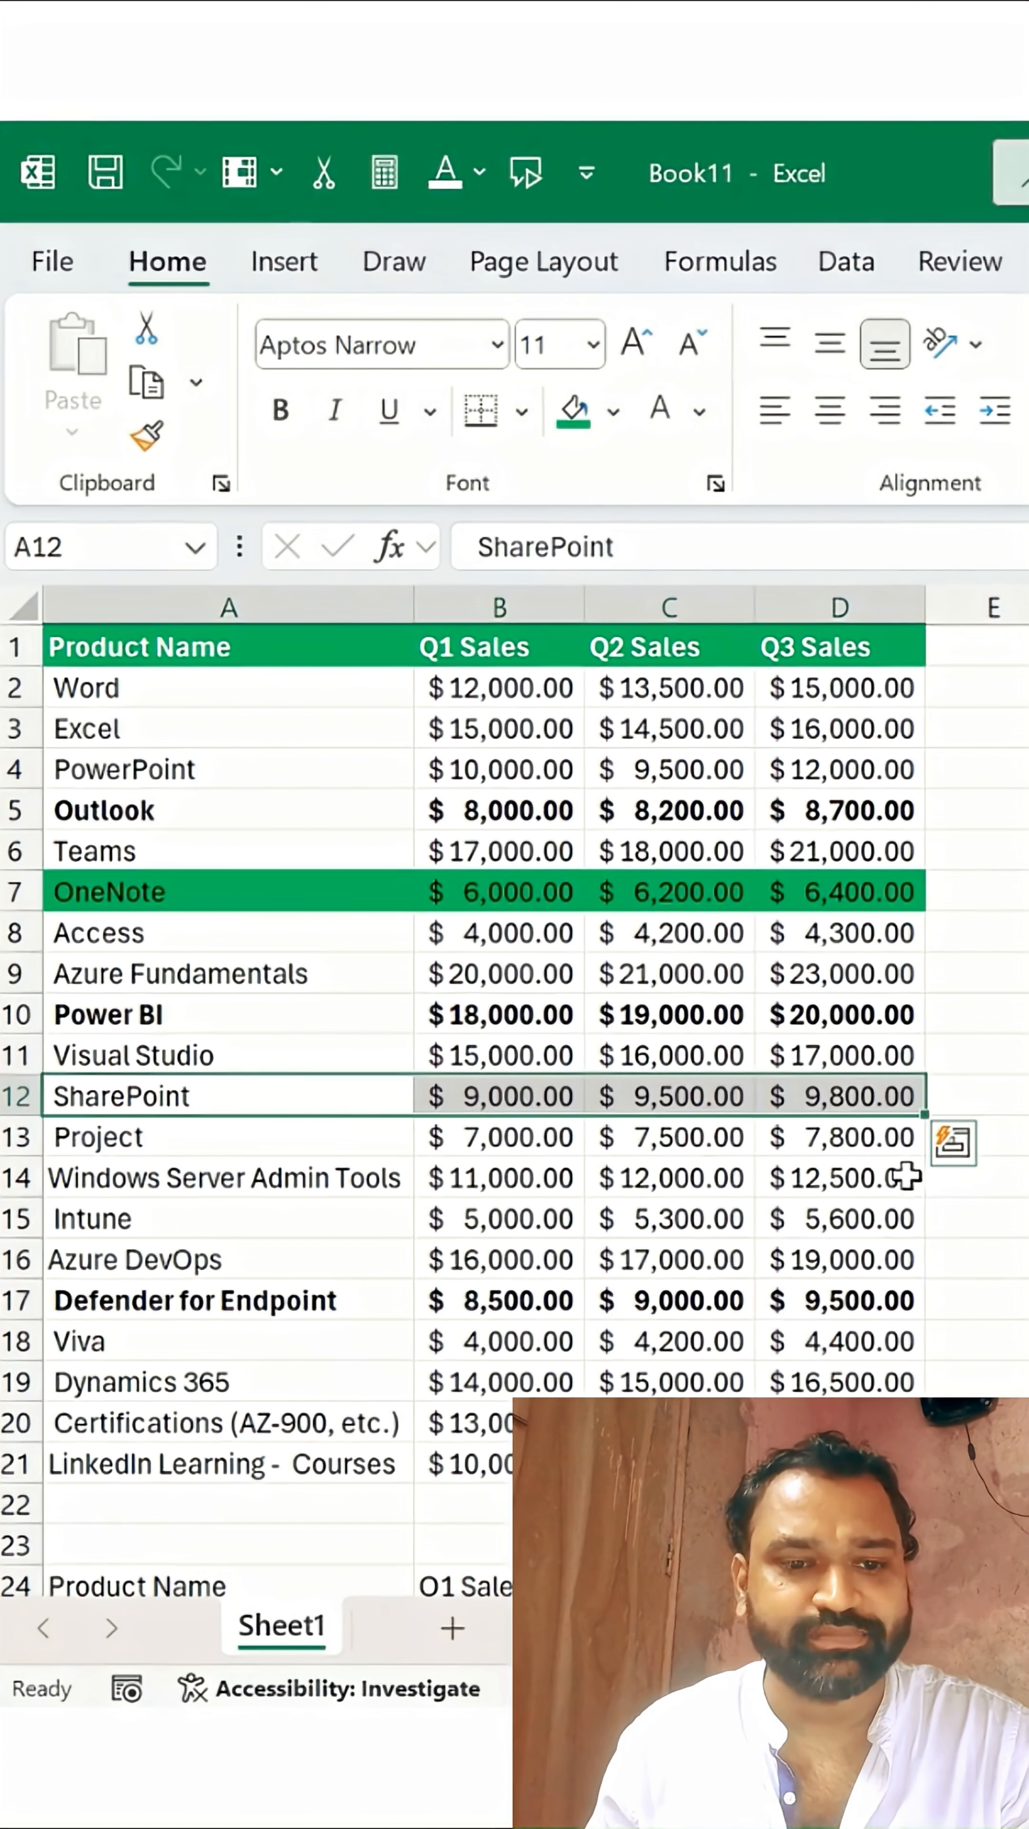
{"action": "mouse_move", "coordinate": [912, 1189]}
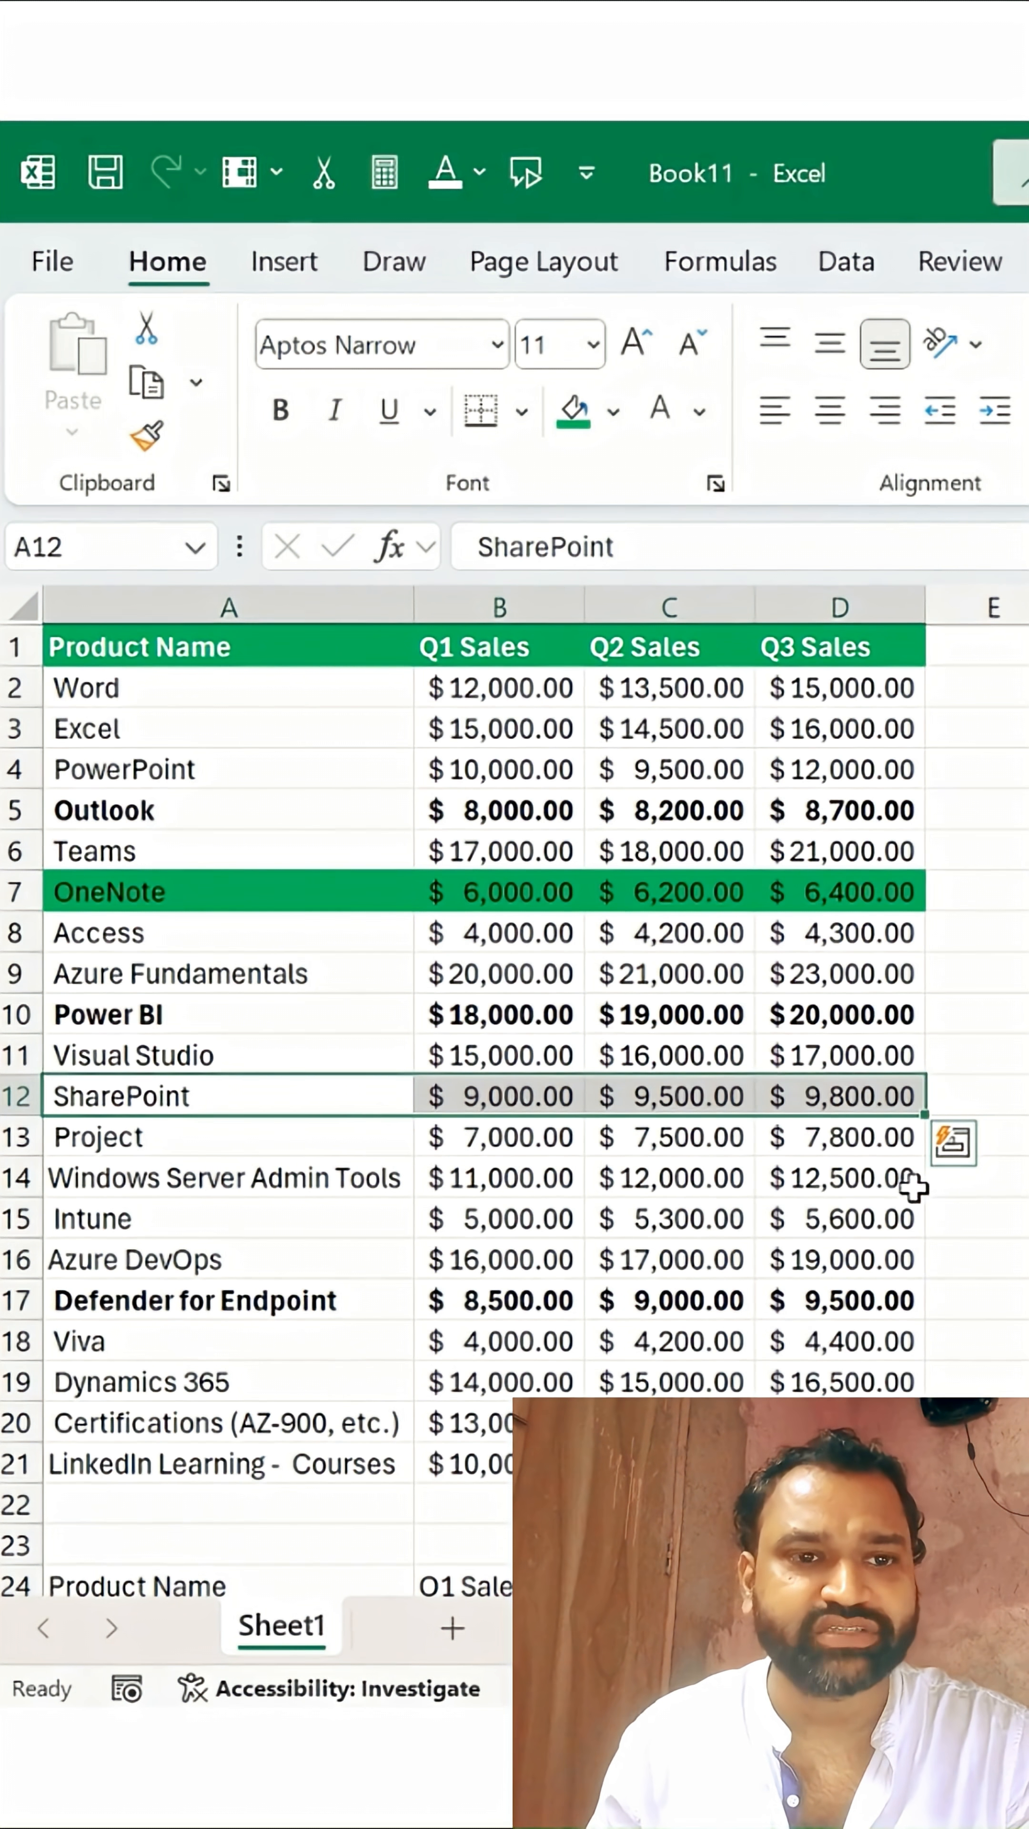